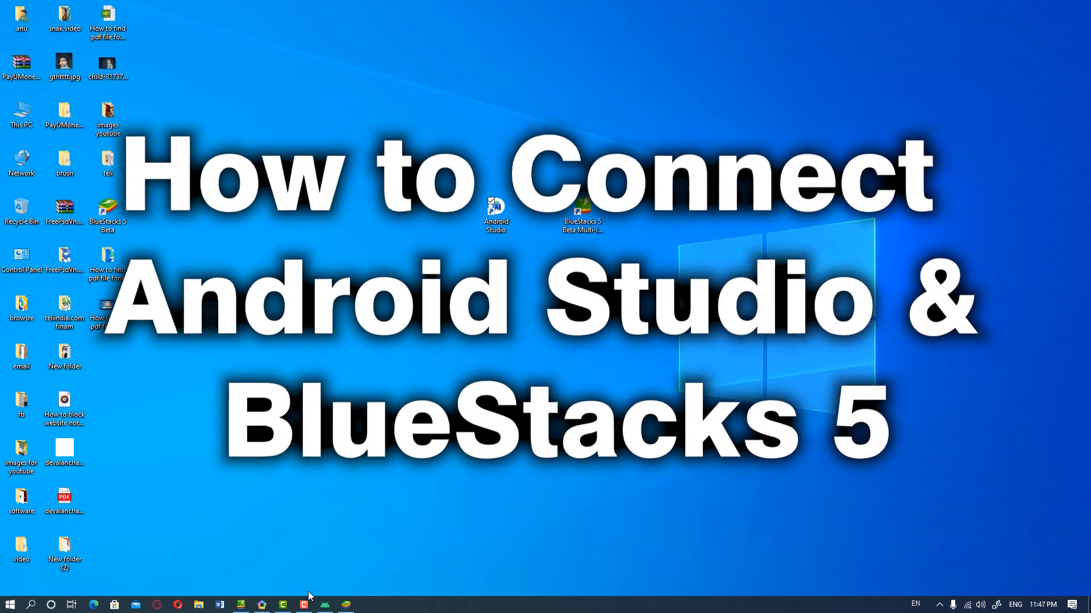
Step: Restore the Android Studio window showing the yflutter_app project's main.dart
left_click(324, 605)
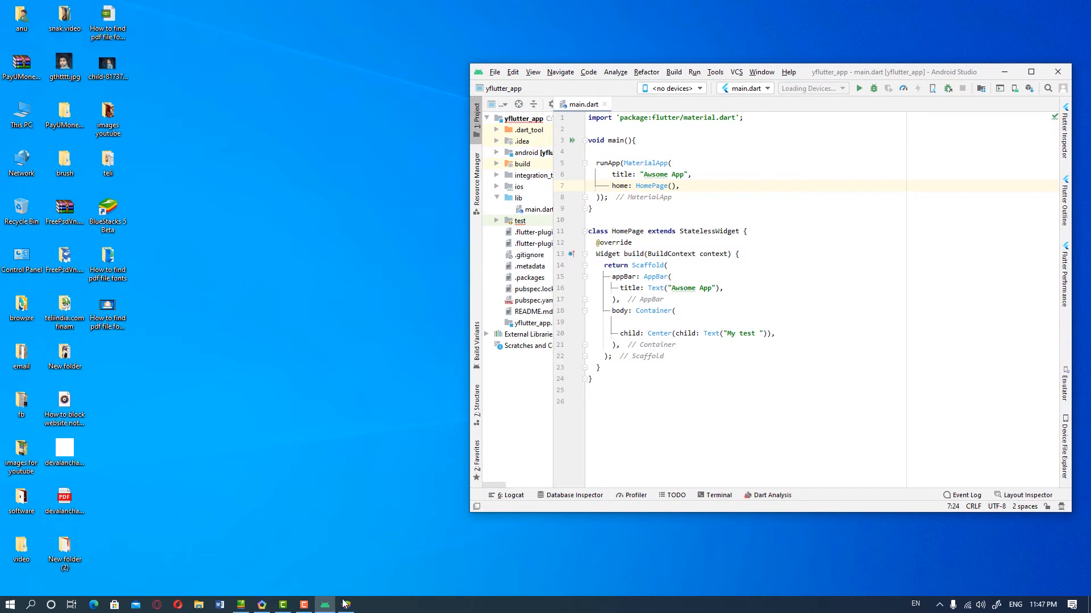
Step: Open the device selector dropdown and confirm it reads <no devices>
left_click(346, 604)
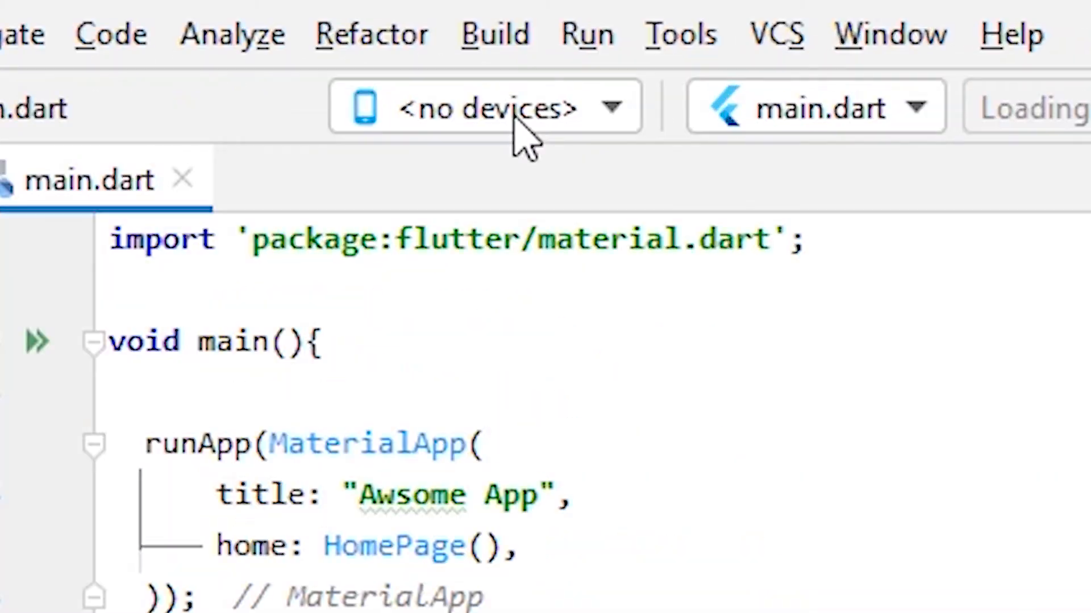
left_click(508, 108)
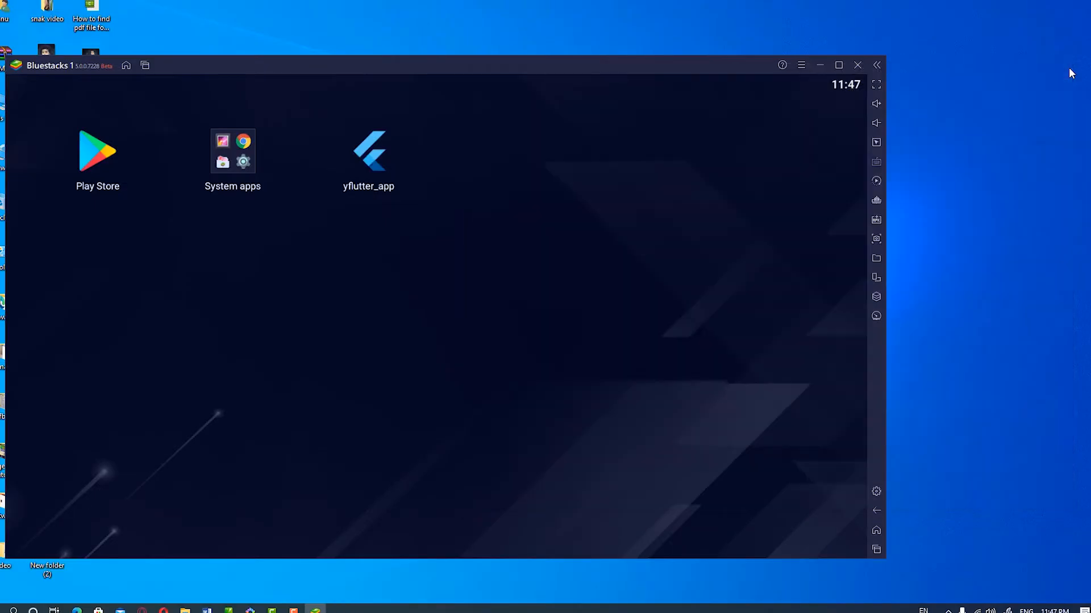
mouse_move(741, 128)
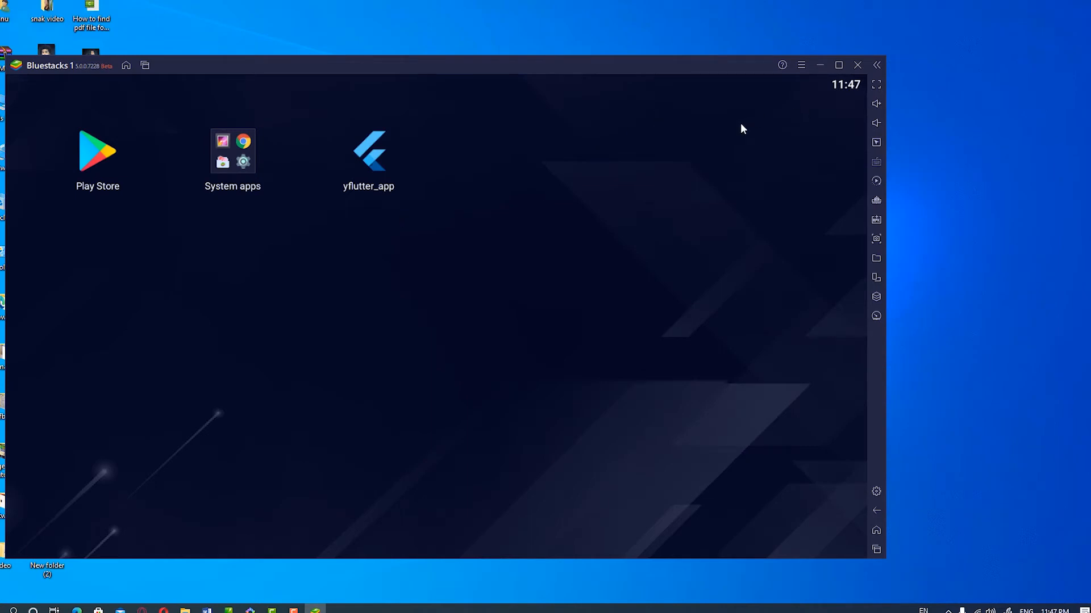
Step: Close the Bluestacks 1 window and confirm the exit prompt
left_click(857, 64)
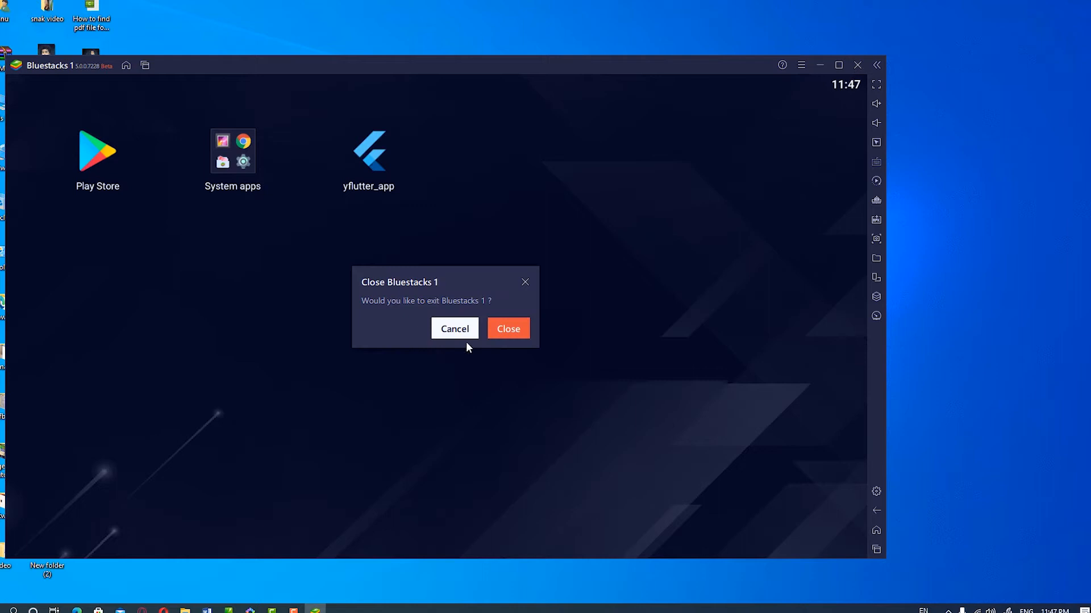
left_click(508, 328)
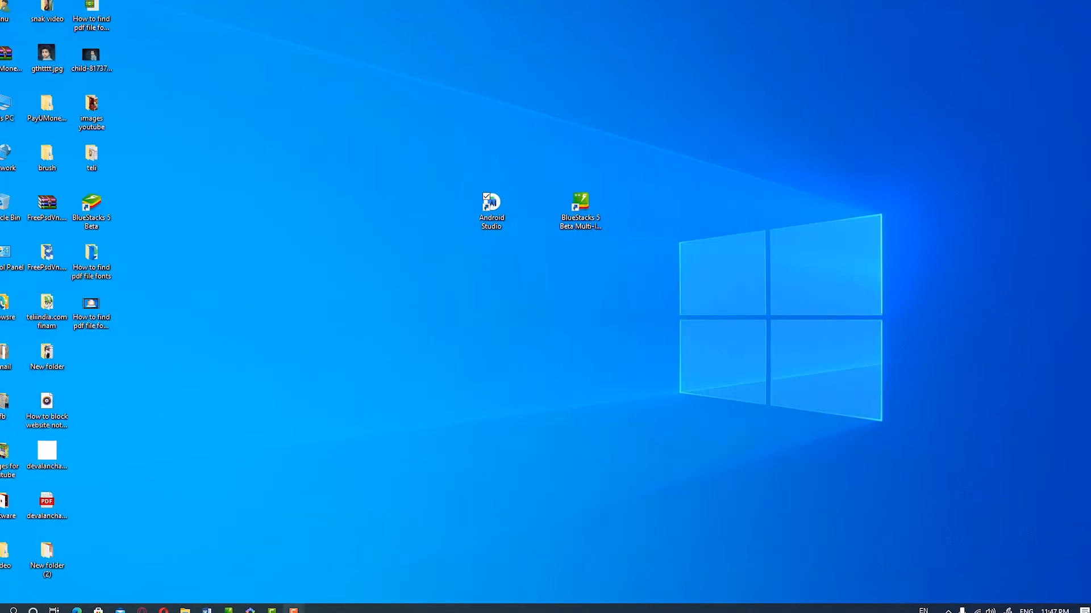
Step: Launch the BlueStacks 5 Beta Multi-Instance Manager from its desktop shortcut
left_click(581, 203)
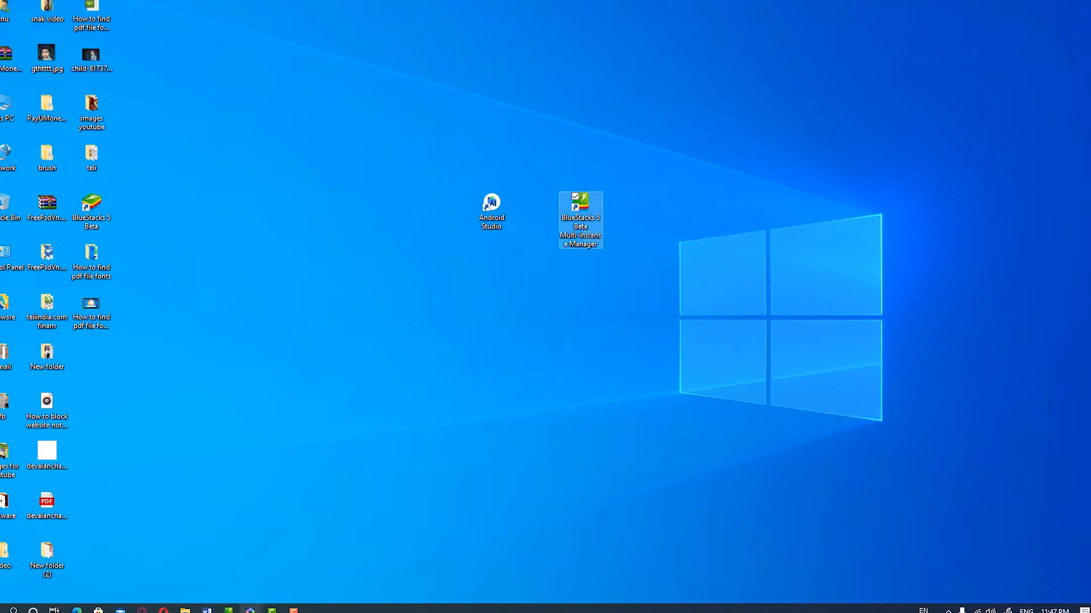
double_click(580, 202)
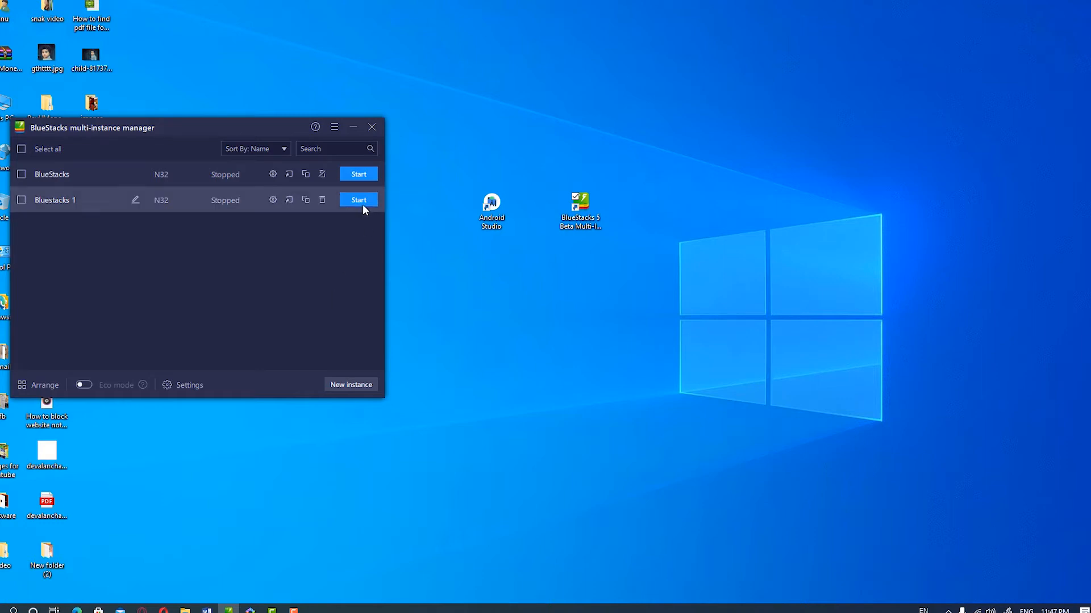
Step: Start Bluestacks 1, minimize its emulator window, and relaunch Android Studio from the desktop
left_click(358, 199)
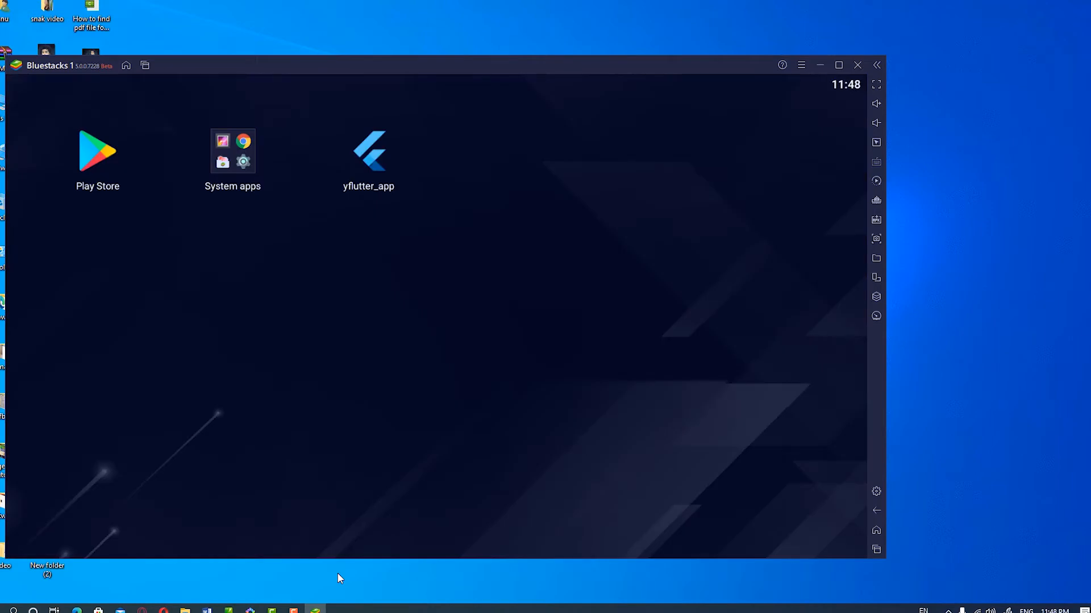
mouse_move(419, 567)
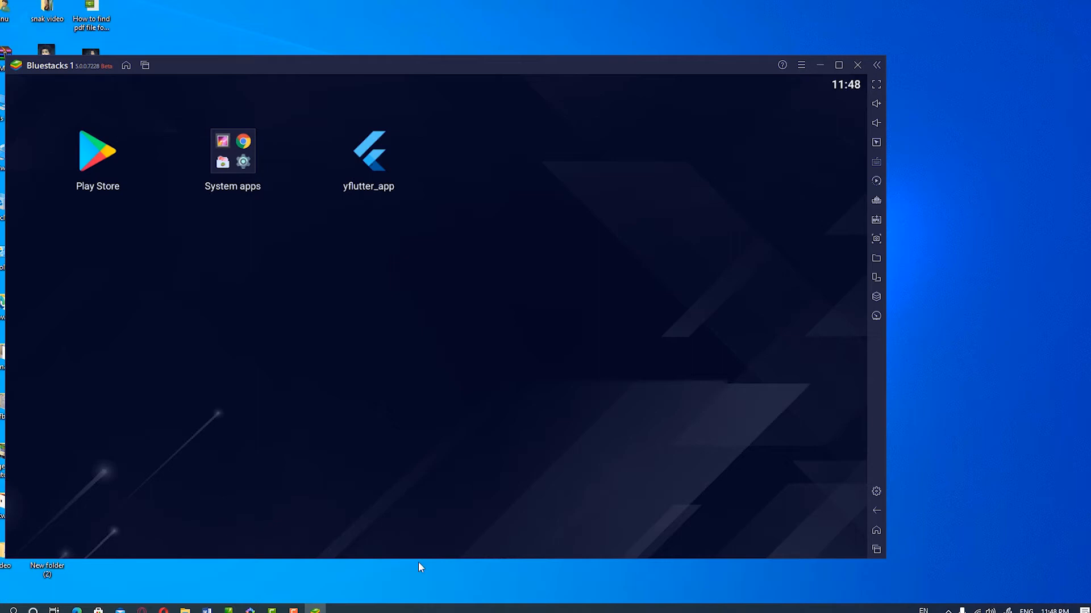
mouse_move(820, 66)
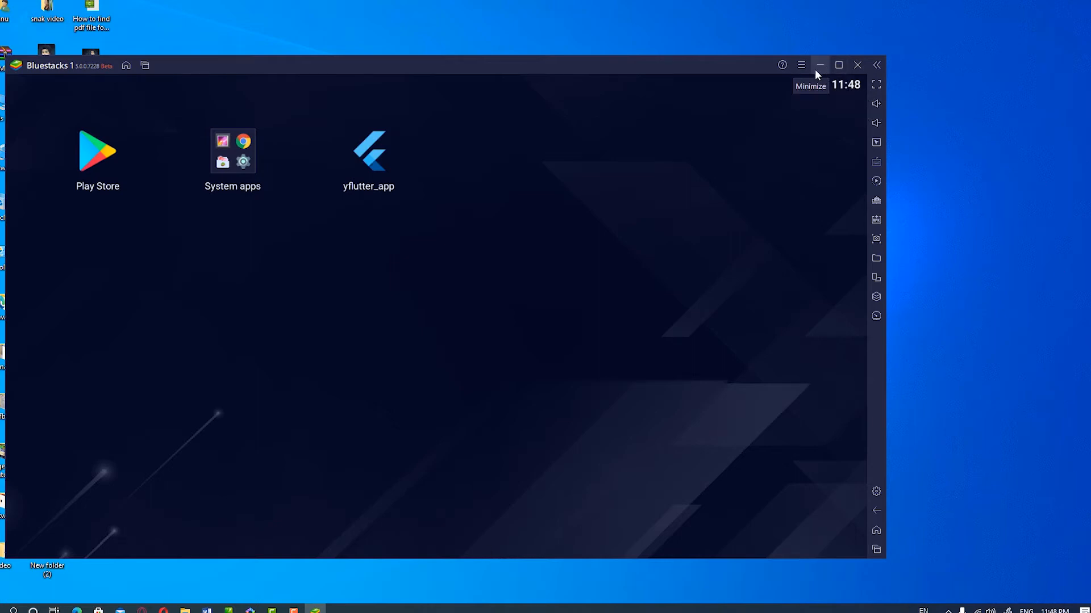
left_click(820, 66)
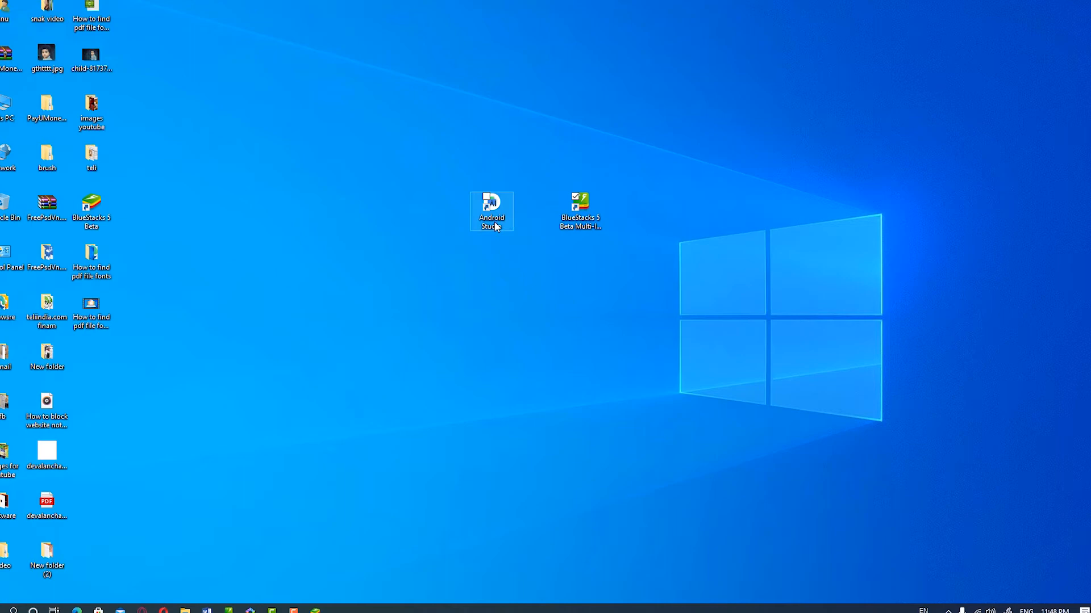
double_click(491, 208)
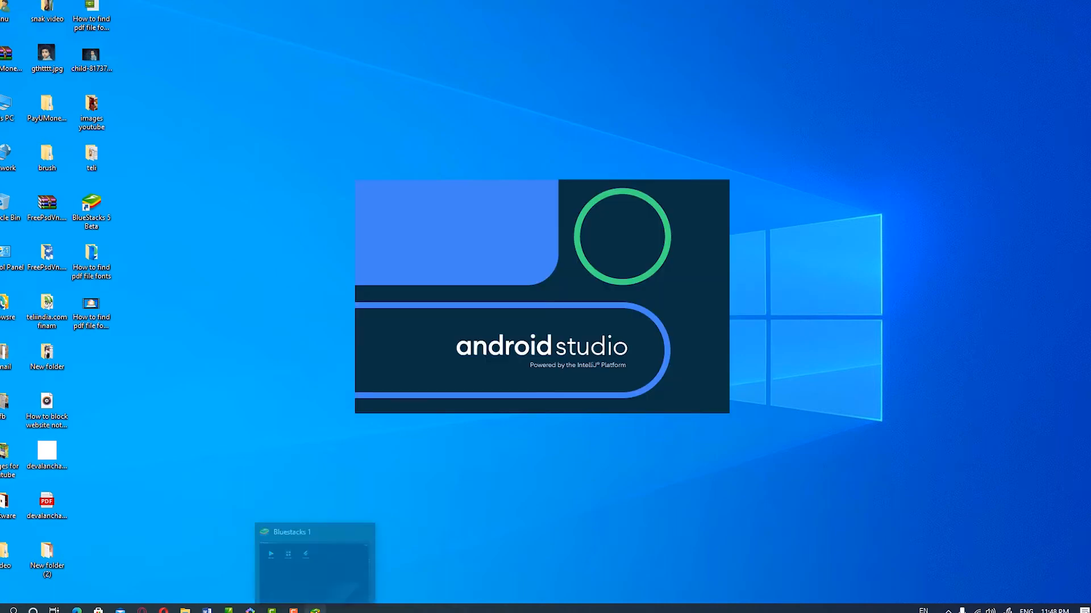